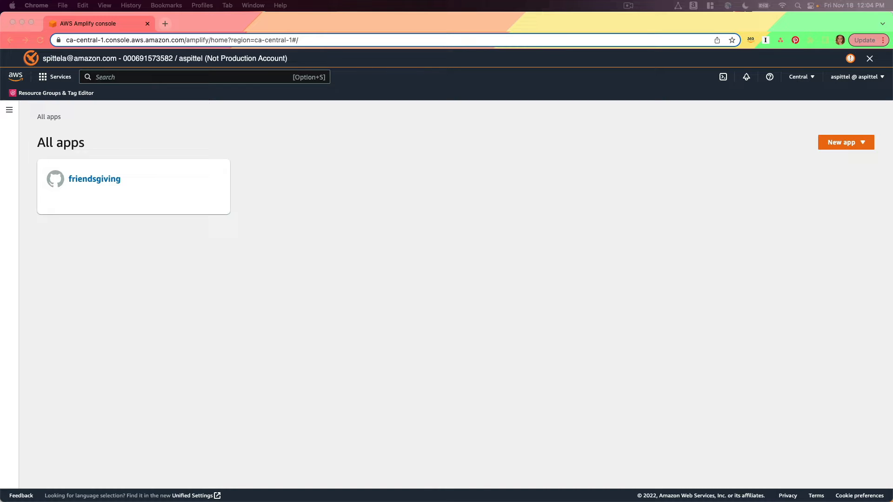
Search for 'amplify' in the AWS console to reach the friendsgiving app.
text(amplify)
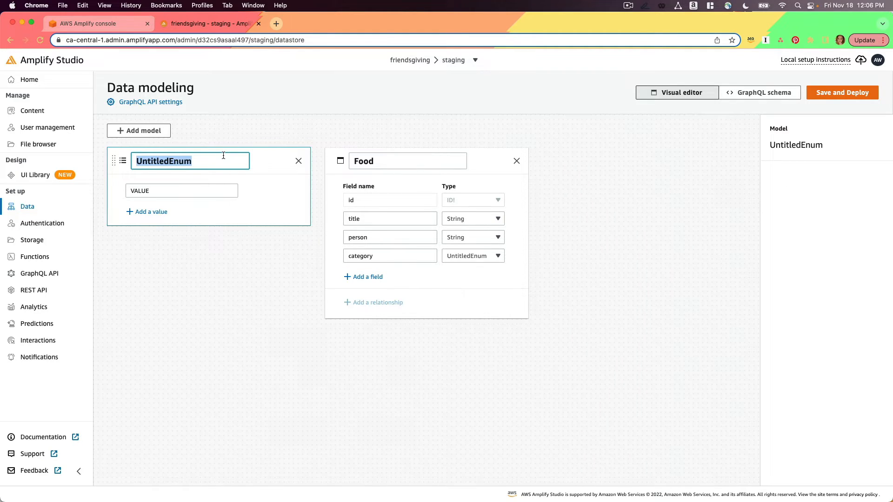
Add SIDE to the Category enum and start entering the next value.
text(SID)
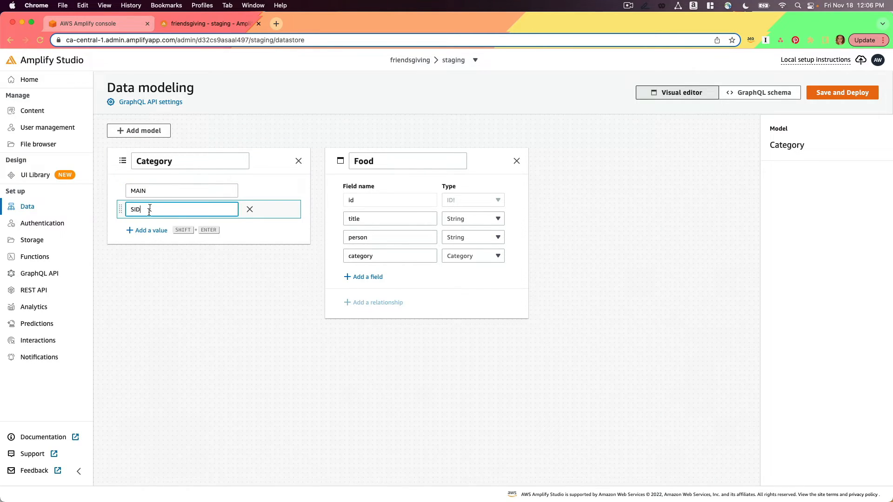
key(Enter)
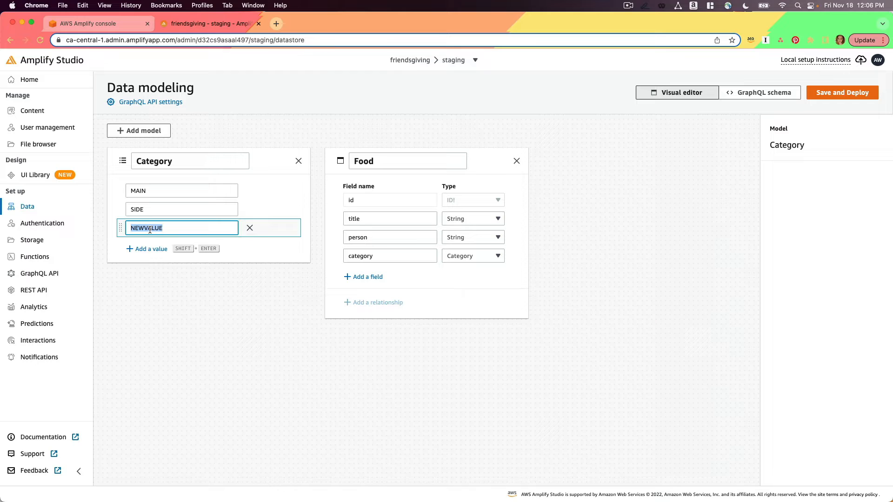
click(842, 92)
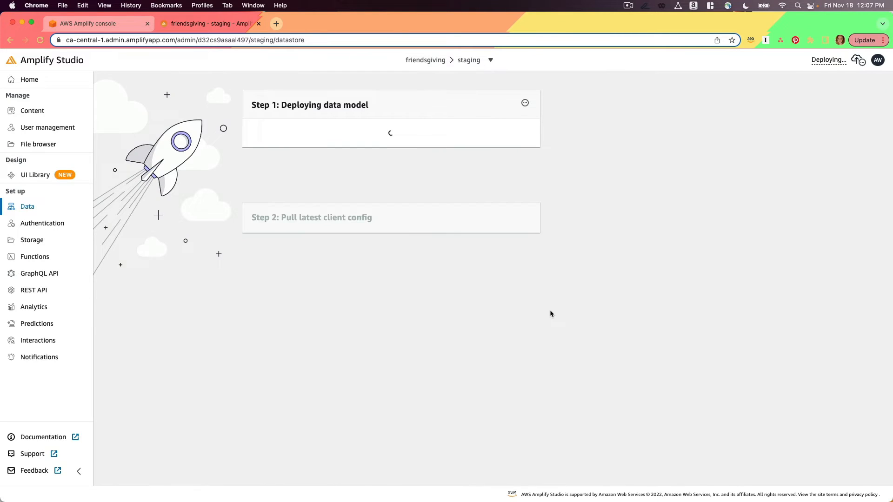
Go to the UI Library once the data model deployment succeeds.
click(35, 175)
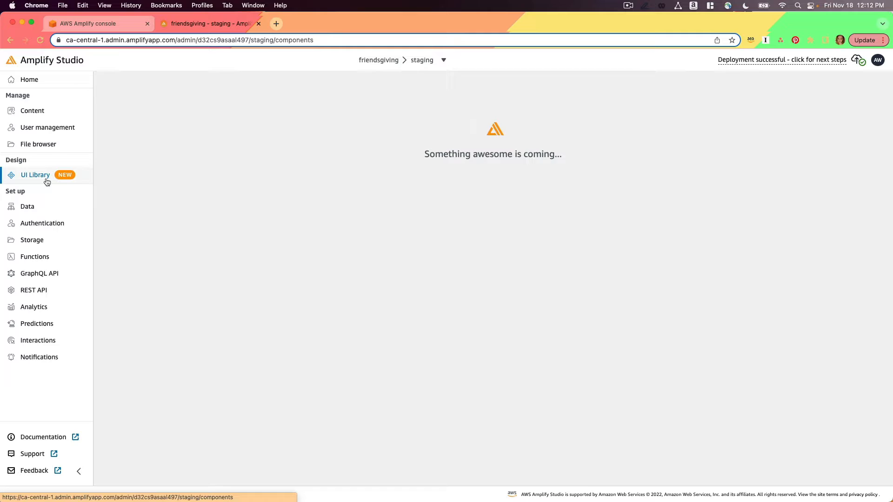
Change the FoodCreateForm heading text to 'What are you bringing to Friendsgiving?'.
click(35, 175)
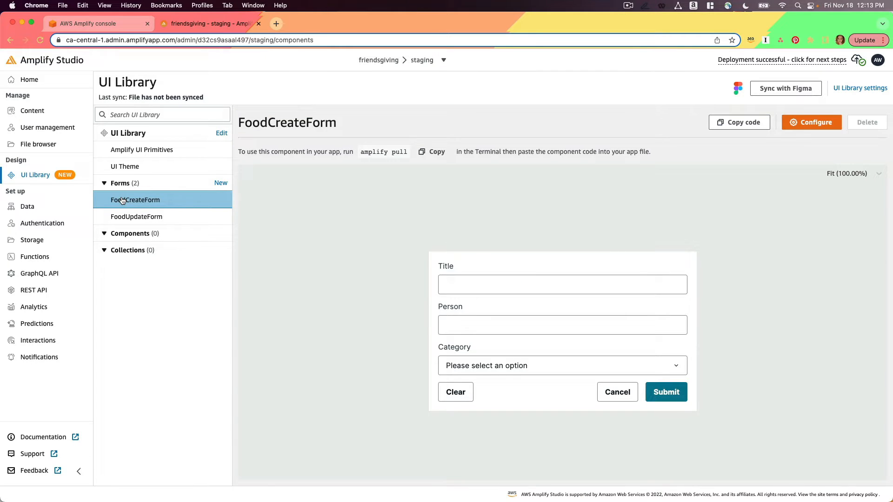
click(811, 122)
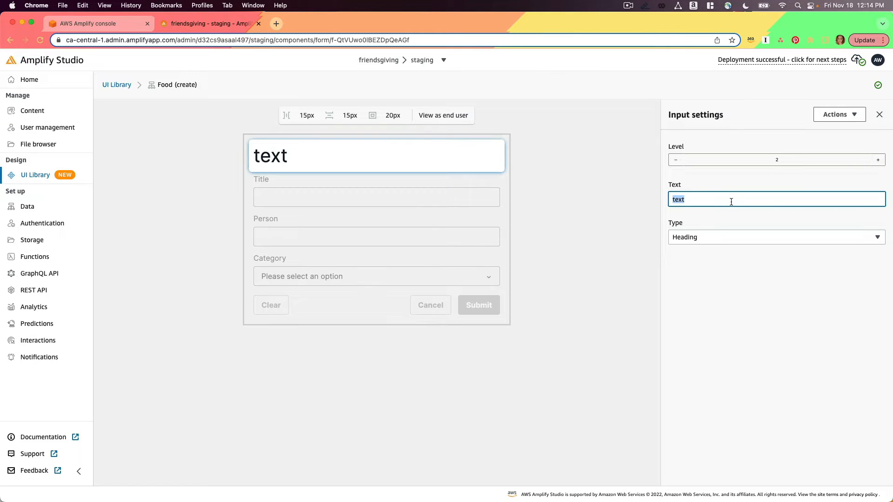
text(What)
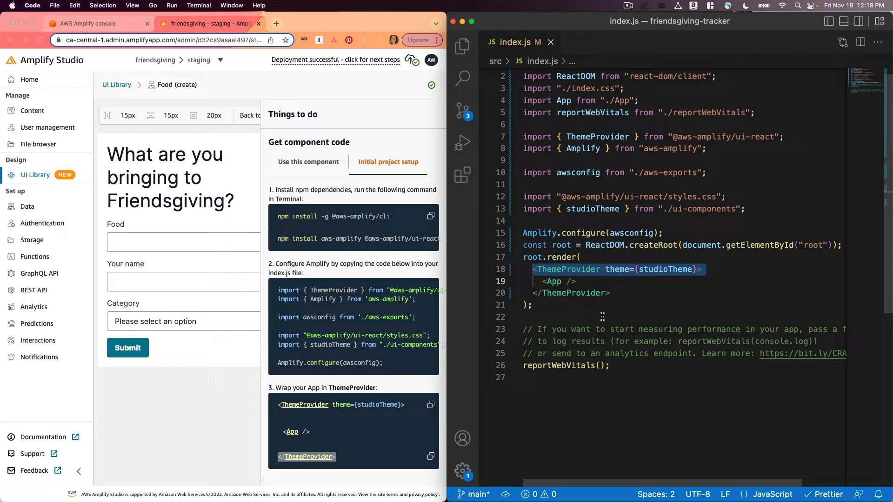
click(309, 162)
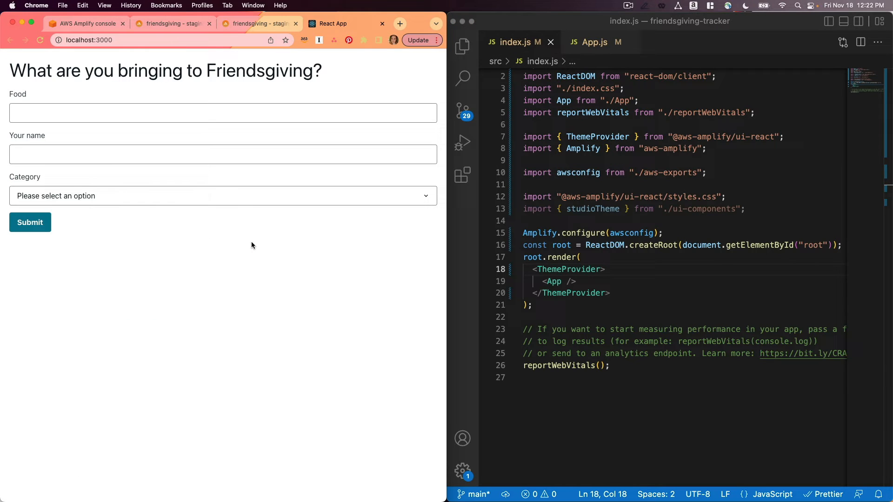
Switch to App.js to import and render FoodCreateForm.
click(594, 42)
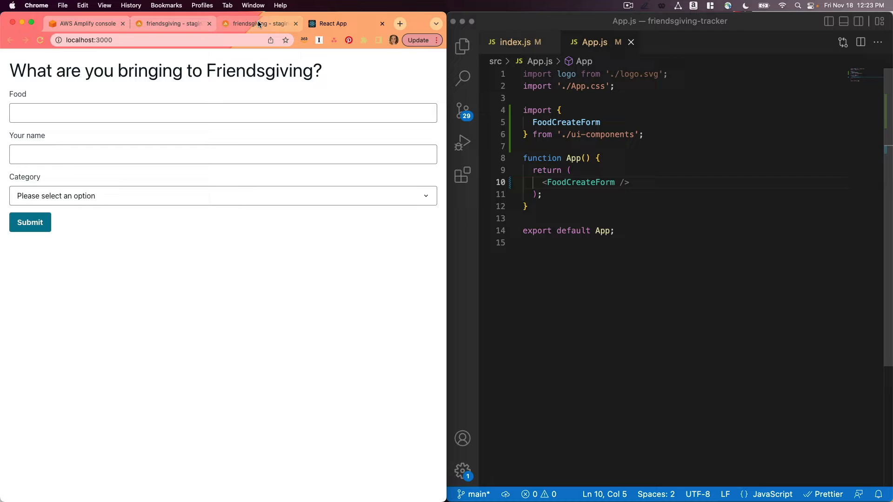
click(222, 196)
text(await DataStore.observeQuery)
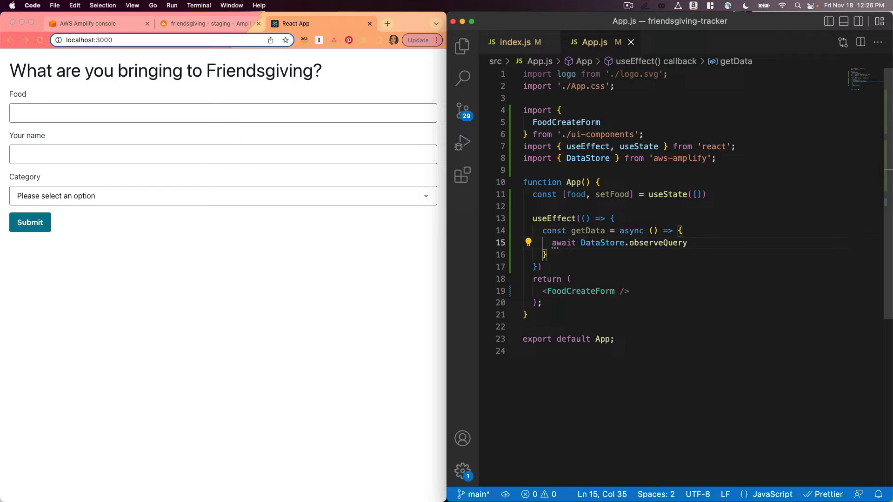
Reference the Food model in the DataStore.observeQuery call inside getData.
text(Food).subscribe(({items}) =>)
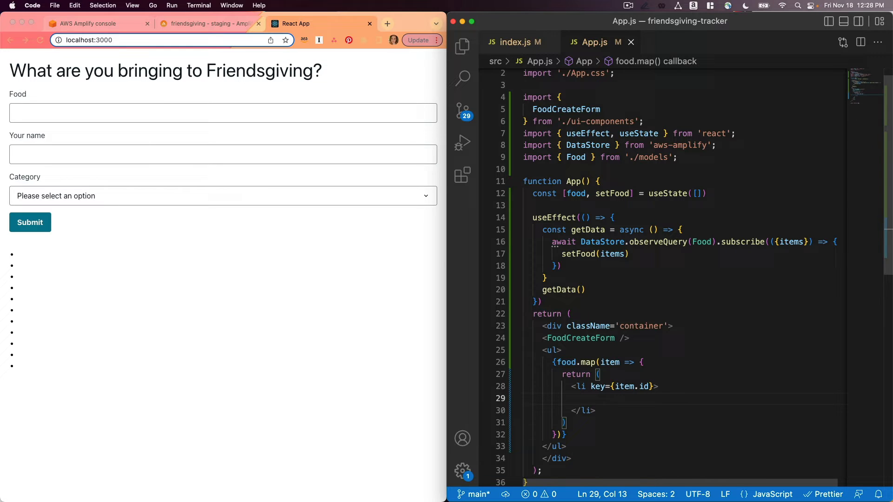
Make each list item show '{item.title} - {item.person}'.
text({item.title} -)
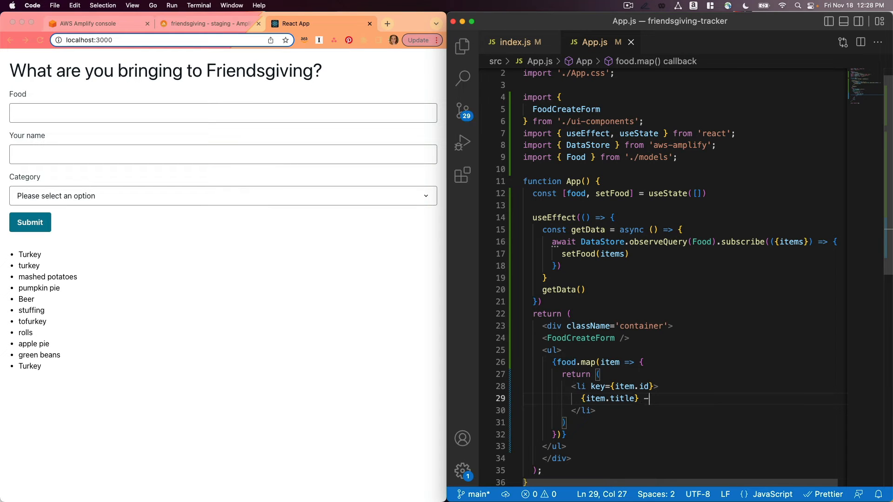
text({item.person)
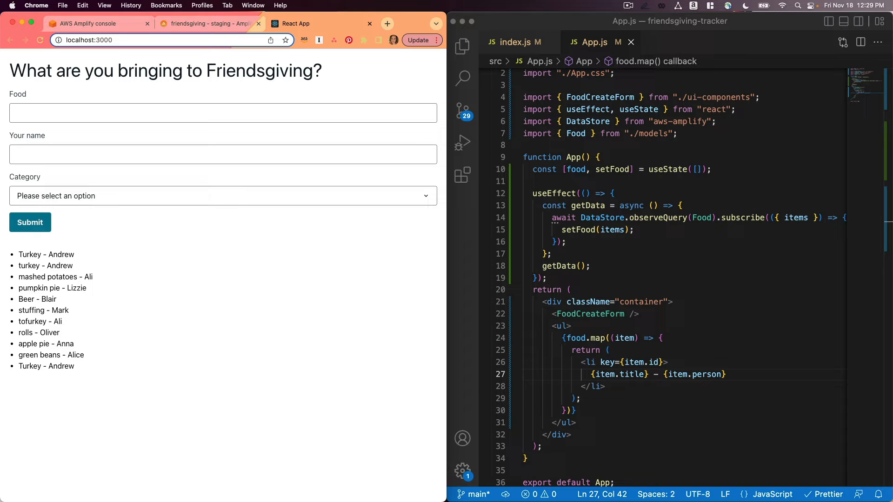
Add Category to the './models' import alongside Food.
text(, Category)
text(<div className="columns"></div>)
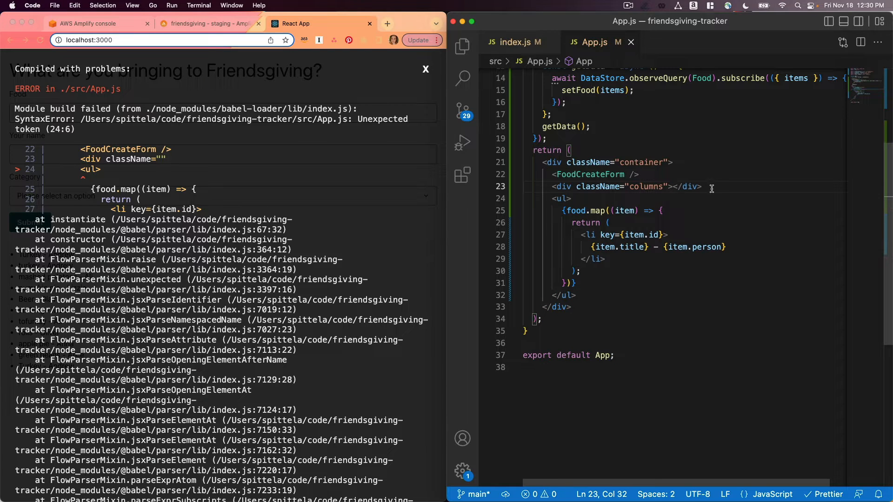
Wrap the food list in Object.entries(Category).map inside the columns div.
text(Object.entries(Category).map(([category, _]) => {)
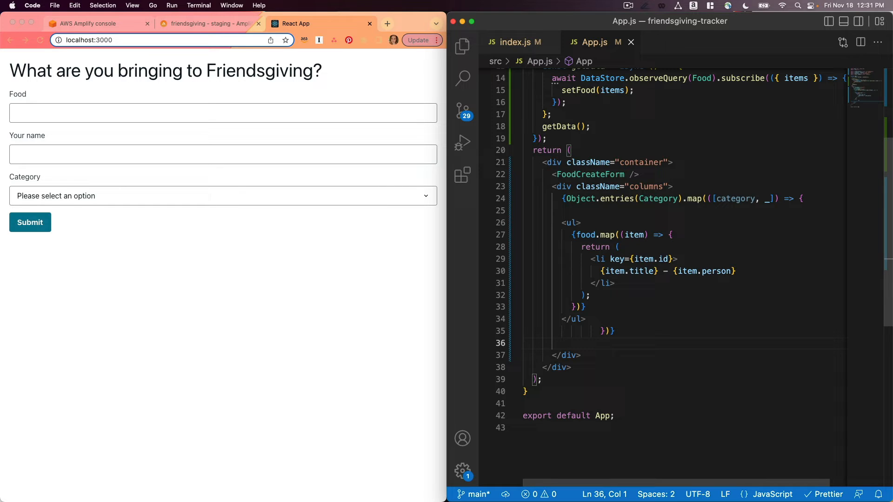
click(521, 343)
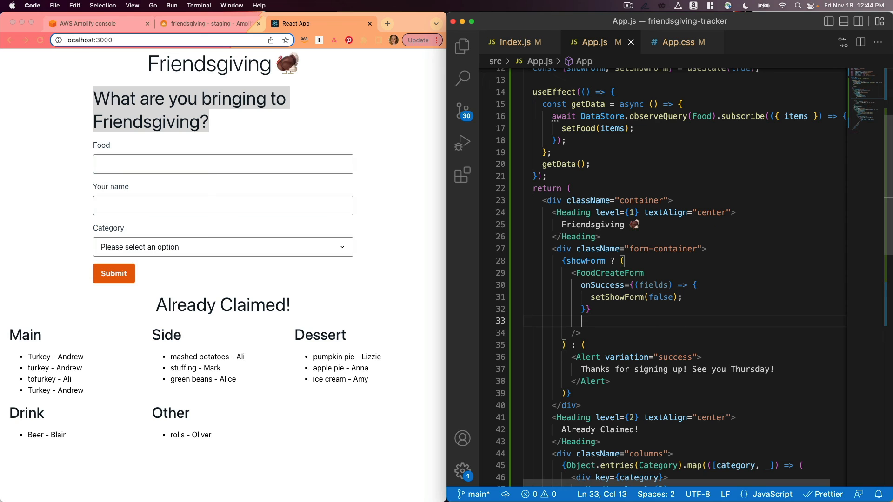
Start an overrides={{ }} prop on FoodCreateForm and look up SectionalElement0 in FoodCreateForm.jsx.
text(overrides={{)
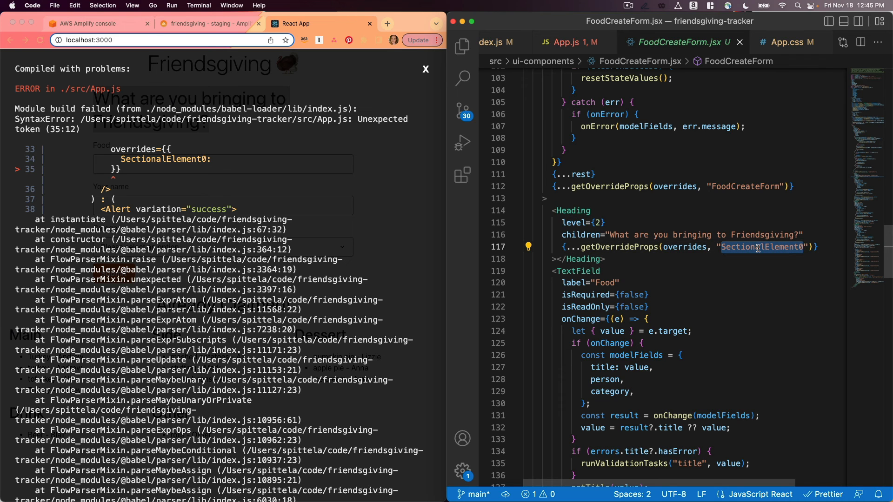
click(567, 42)
text(fontSize: "32px")
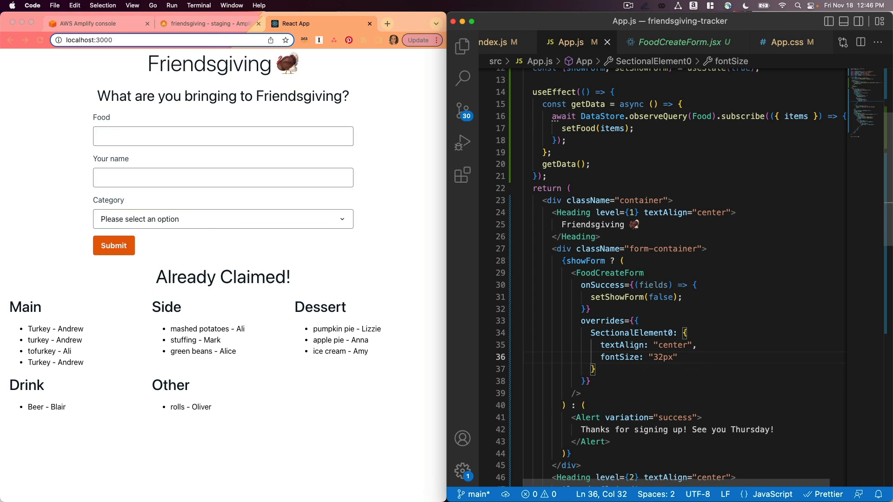